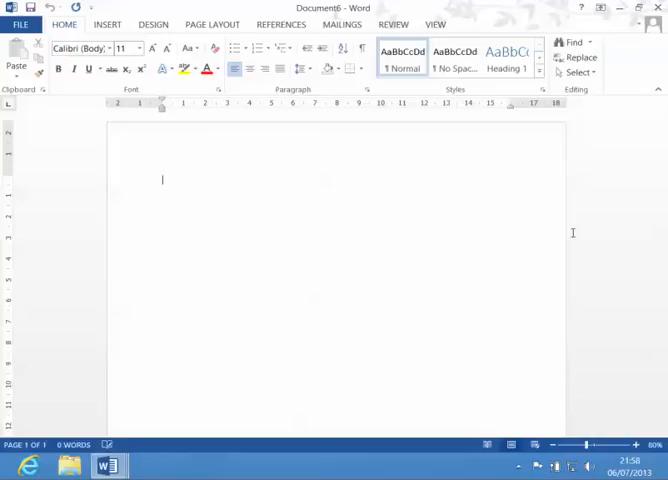
{"action": "mouse_move", "coordinate": [364, 322]}
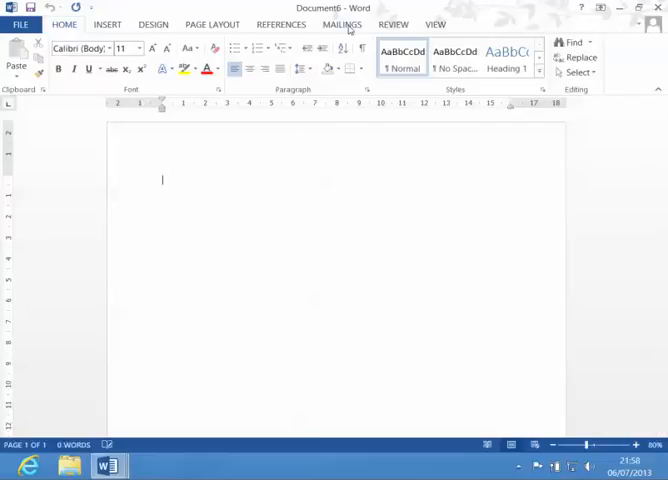
Show the Mailings commands and the Start Mail Merge choices for the blank document.
{"action": "left_click", "coordinate": [340, 24]}
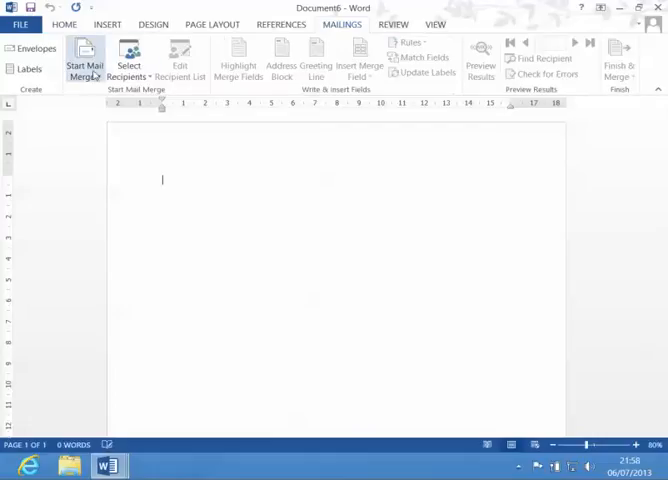
{"action": "left_click", "coordinate": [84, 56]}
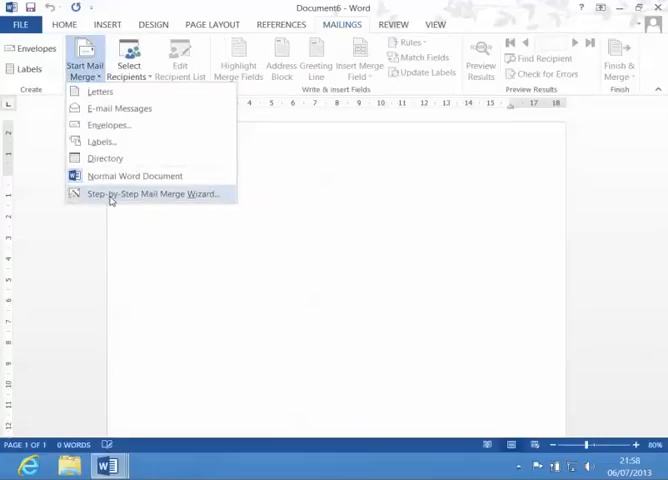
{"action": "mouse_move", "coordinate": [122, 200]}
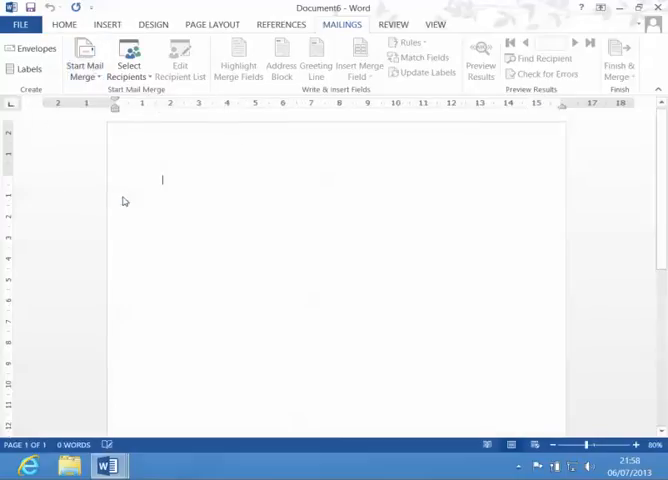
Launch the Mail Merge wizard, choose Directory as the document type and advance to the starting-document step.
{"action": "left_click", "coordinate": [84, 58]}
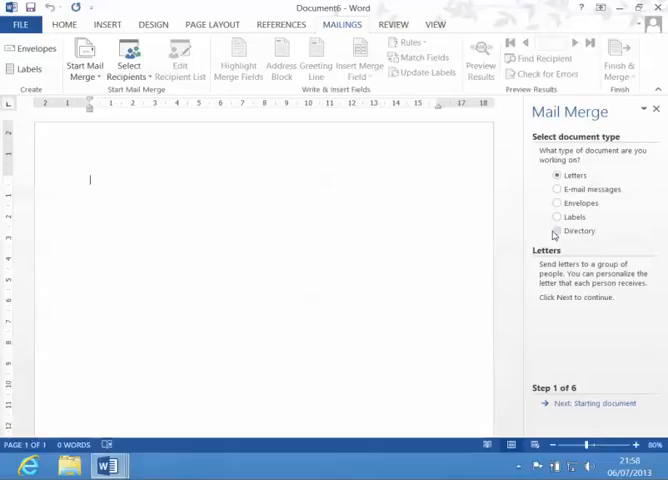
{"action": "left_click", "coordinate": [558, 232]}
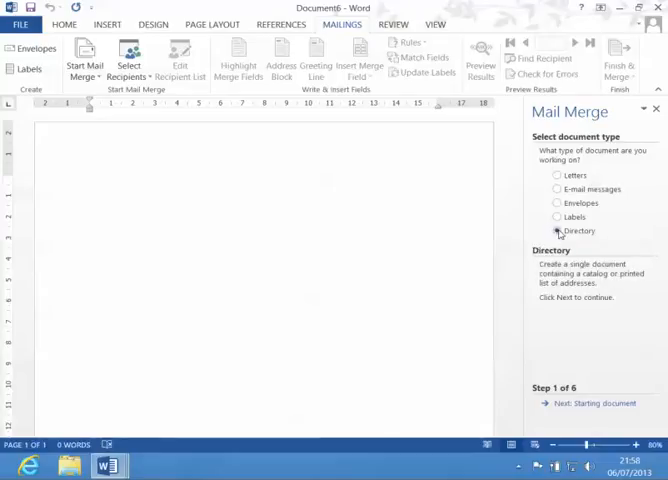
{"action": "left_click", "coordinate": [556, 232]}
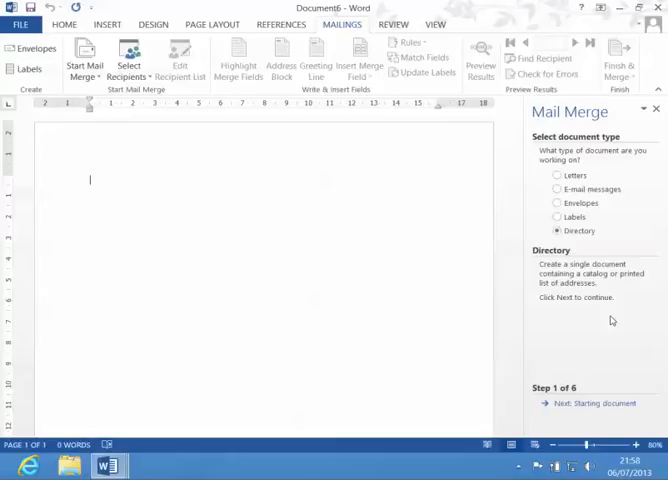
{"action": "mouse_move", "coordinate": [604, 404]}
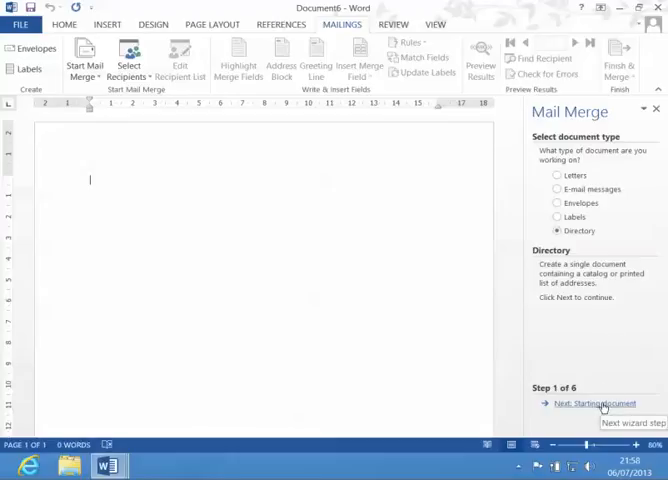
{"action": "left_click", "coordinate": [590, 404]}
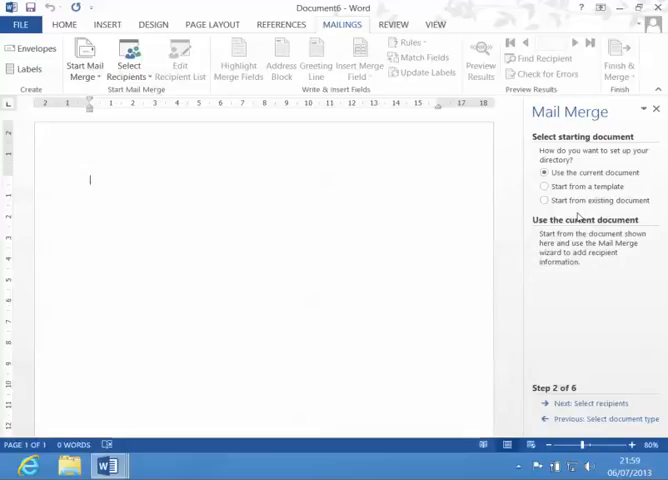
{"action": "mouse_move", "coordinate": [596, 396]}
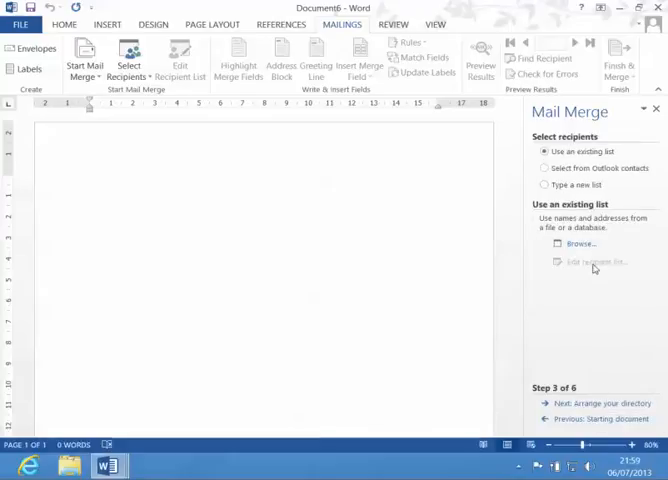
{"action": "mouse_move", "coordinate": [592, 160]}
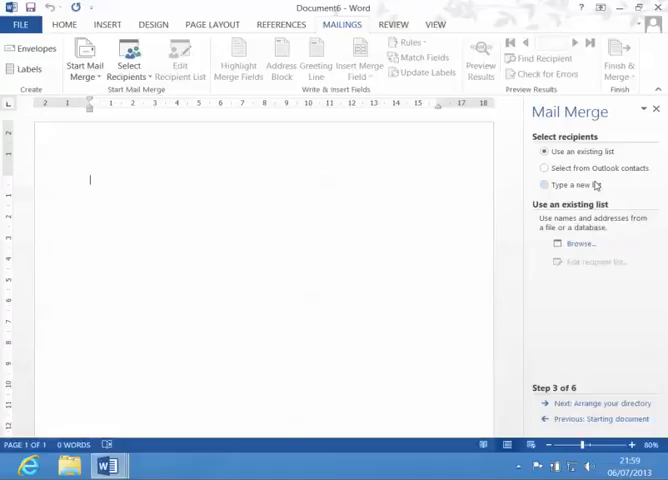
{"action": "mouse_move", "coordinate": [600, 186]}
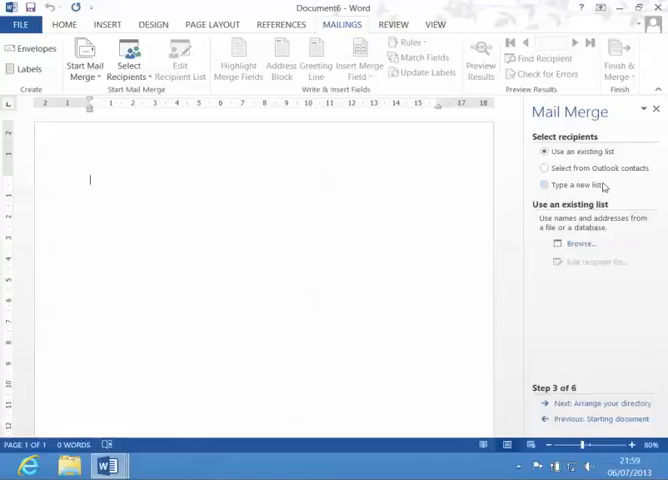
{"action": "mouse_move", "coordinate": [640, 188]}
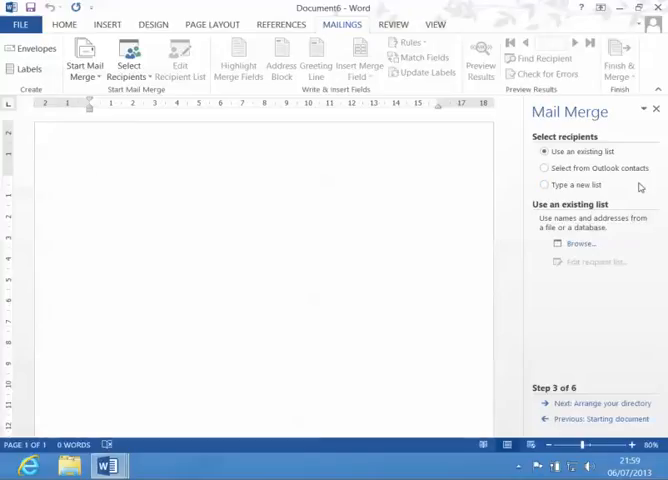
{"action": "mouse_move", "coordinate": [596, 204]}
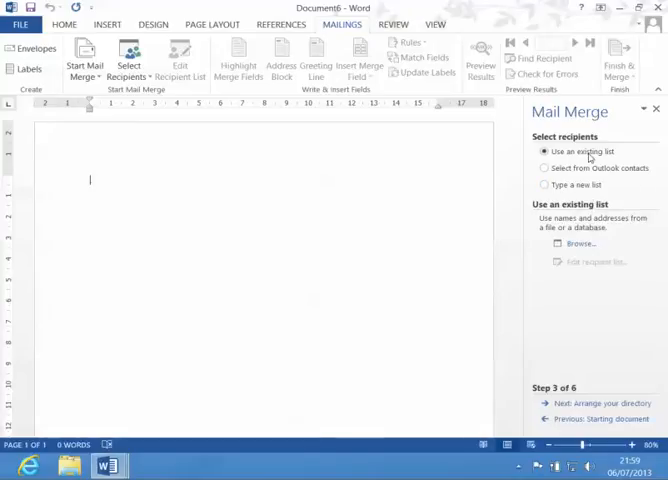
Browse to SkyDrive and attach the existing recipient list file as the data source.
{"action": "left_click", "coordinate": [580, 244]}
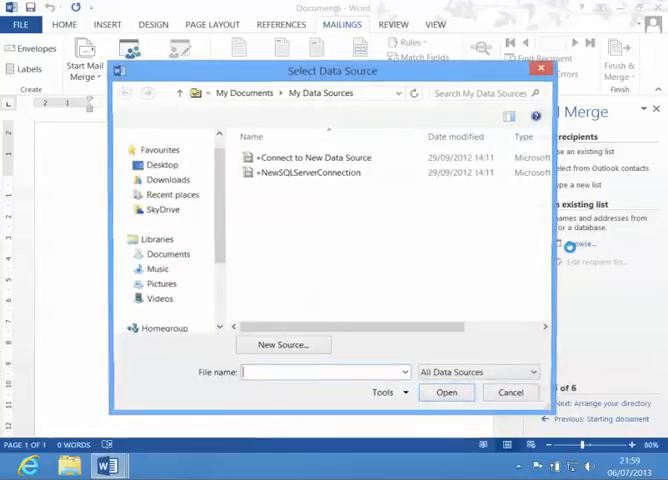
{"action": "left_click", "coordinate": [152, 136]}
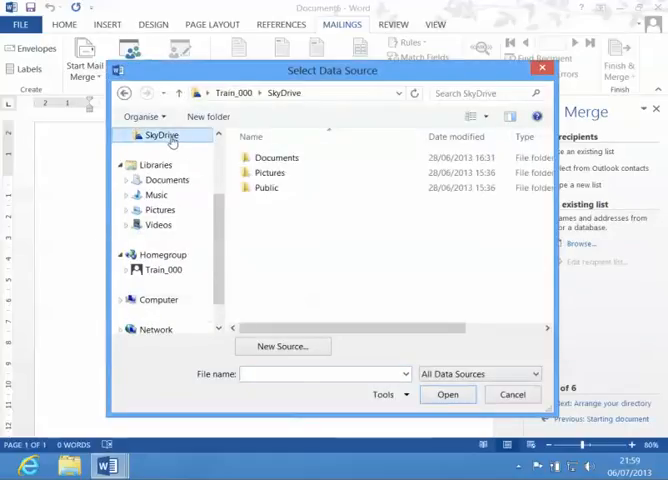
{"action": "double_click", "coordinate": [272, 156]}
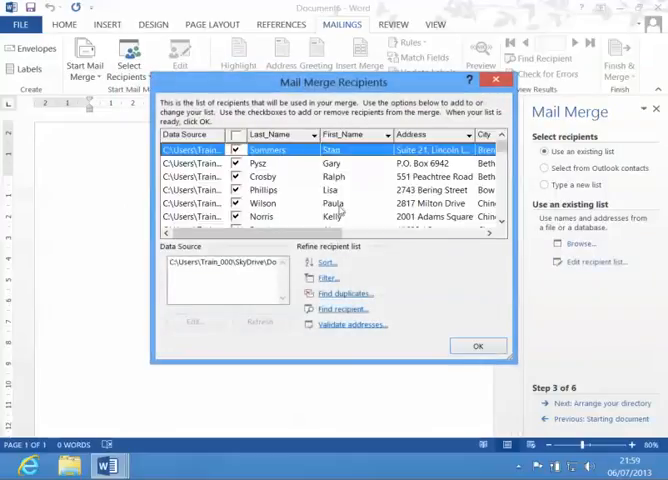
{"action": "scroll", "scroll_direction": "down", "scroll_amount": 3}
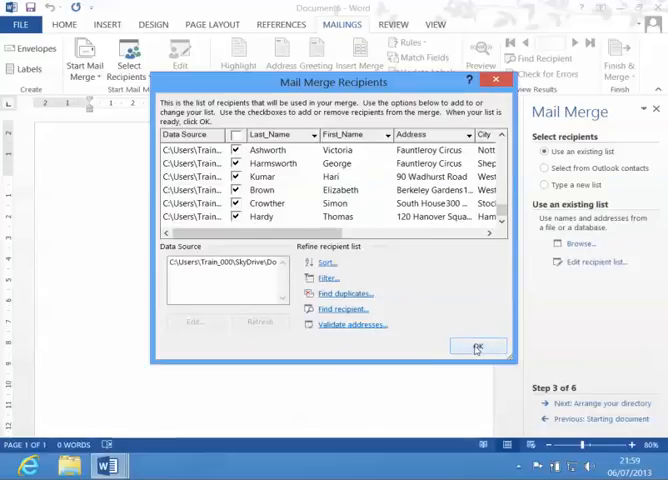
{"action": "left_click", "coordinate": [478, 348]}
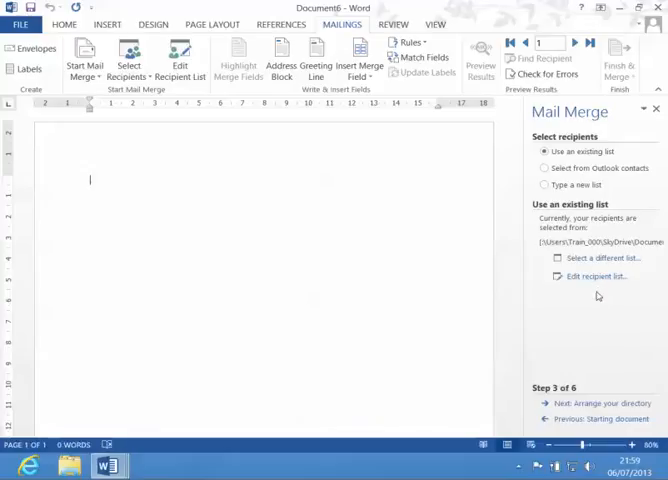
{"action": "mouse_move", "coordinate": [596, 292]}
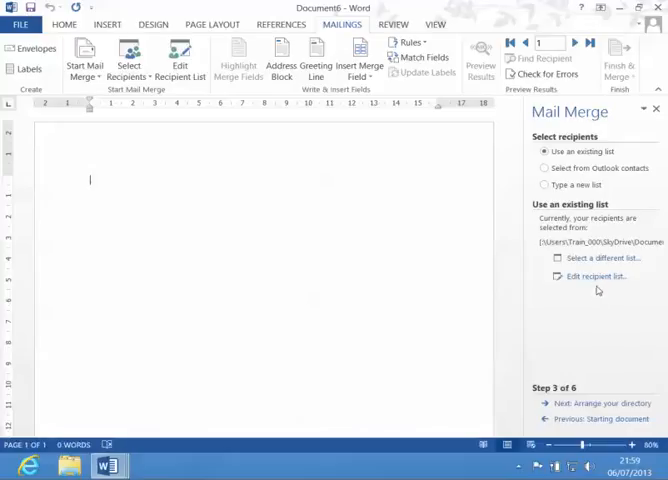
Review the recipient list once more and accept it unchanged.
{"action": "left_click", "coordinate": [596, 276]}
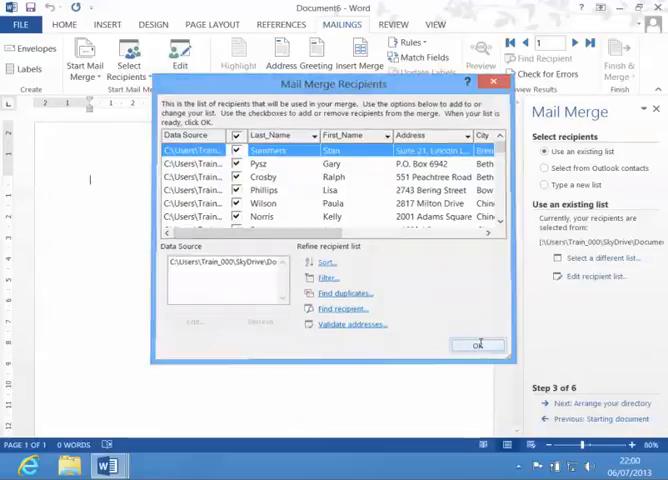
{"action": "left_click", "coordinate": [480, 344]}
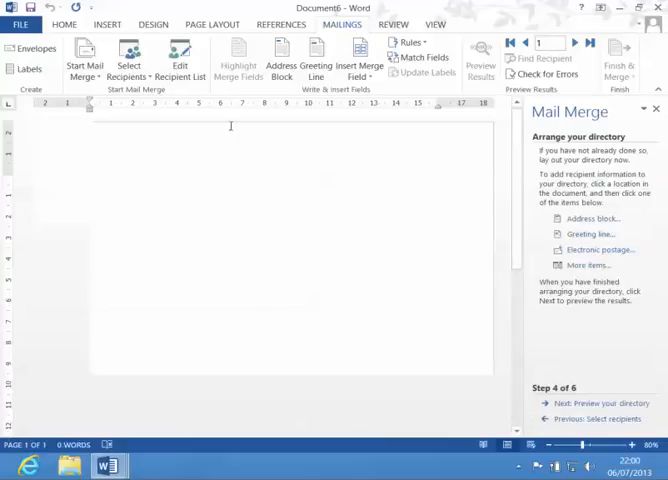
Insert a one-row, five-column table as the directory layout and start the First_Name entry.
{"action": "left_click", "coordinate": [106, 24]}
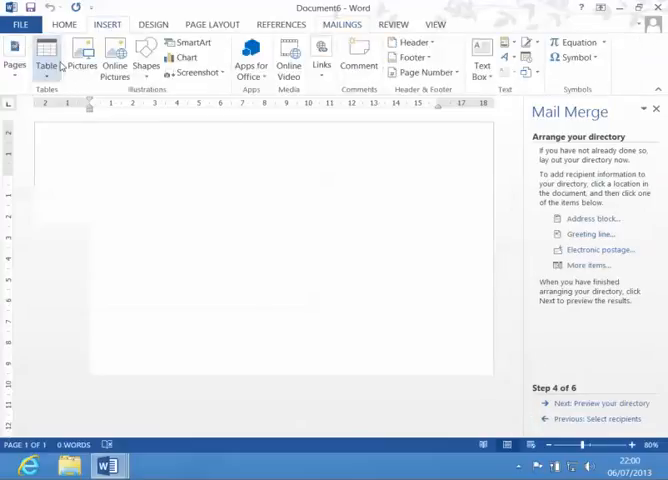
{"action": "left_click", "coordinate": [46, 60]}
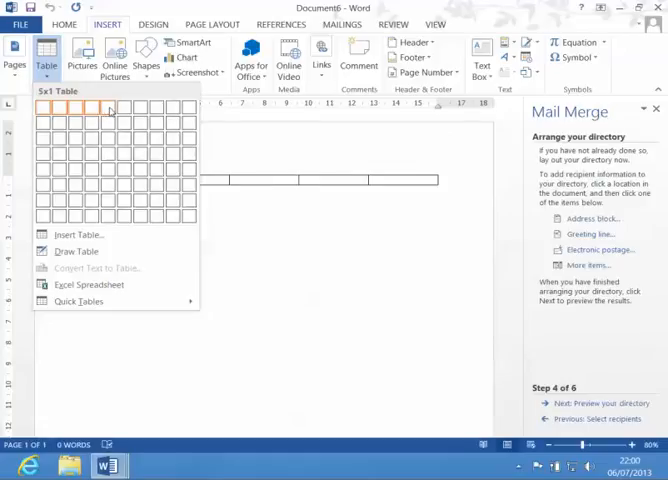
{"action": "left_click", "coordinate": [108, 108]}
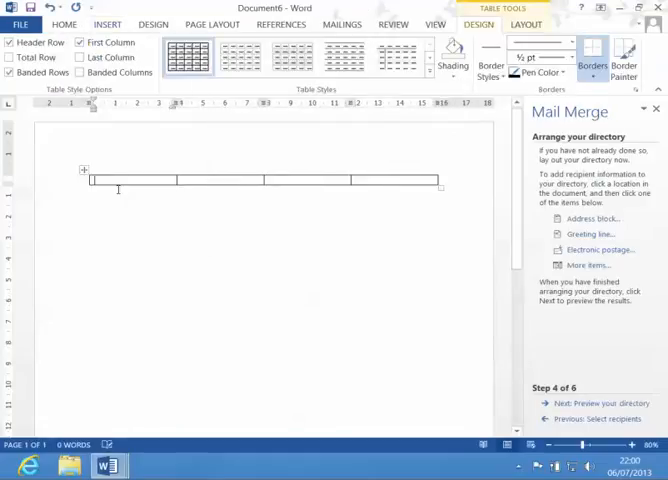
{"action": "type", "text": "First"}
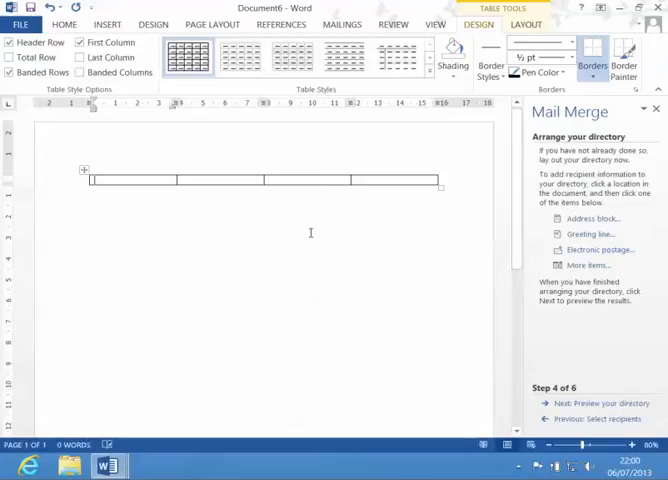
Insert the Last_Name merge field from the database fields into the next cell.
{"action": "left_click", "coordinate": [590, 264]}
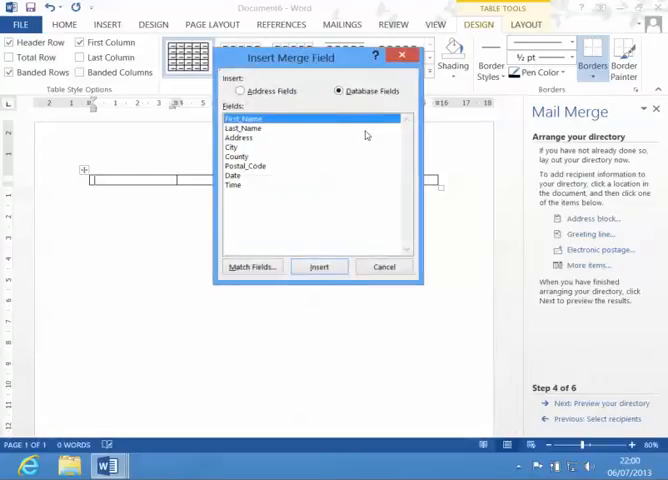
{"action": "left_click", "coordinate": [320, 266]}
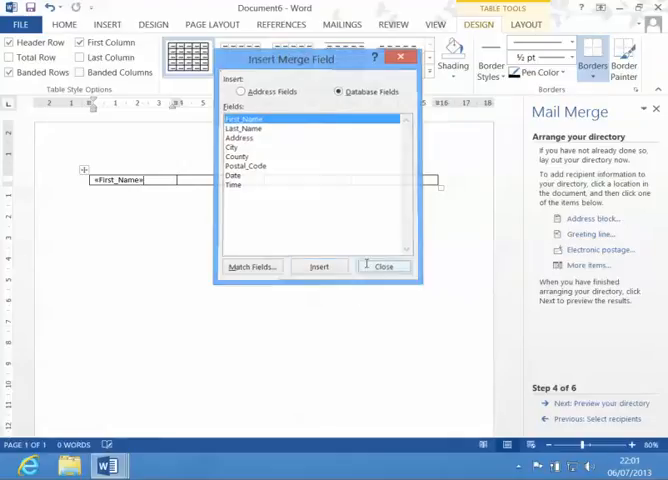
{"action": "left_click", "coordinate": [384, 266]}
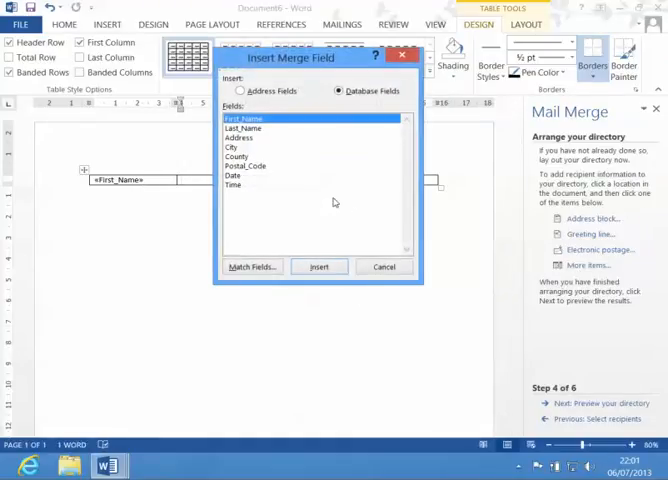
{"action": "left_click", "coordinate": [318, 266]}
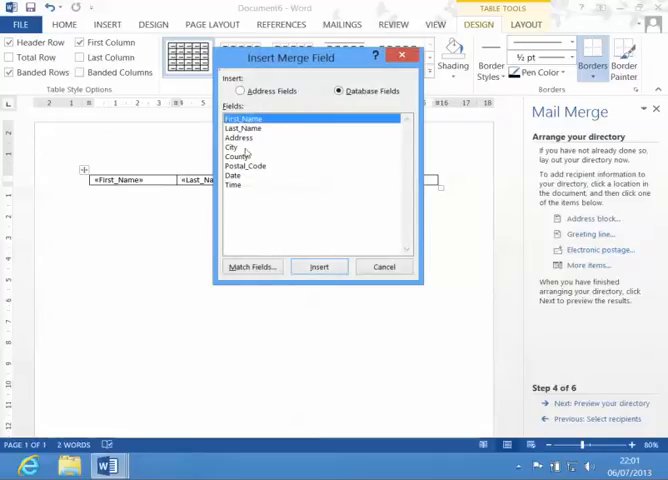
{"action": "left_click", "coordinate": [320, 266]}
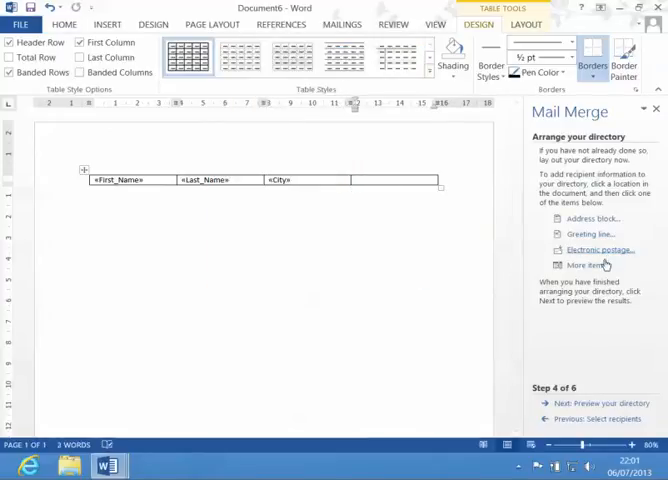
Insert the Date merge field into the last table cell.
{"action": "left_click", "coordinate": [580, 264]}
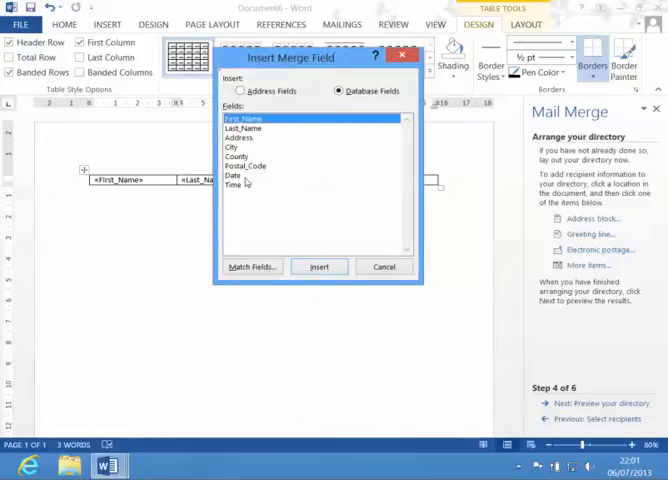
{"action": "left_click", "coordinate": [318, 266]}
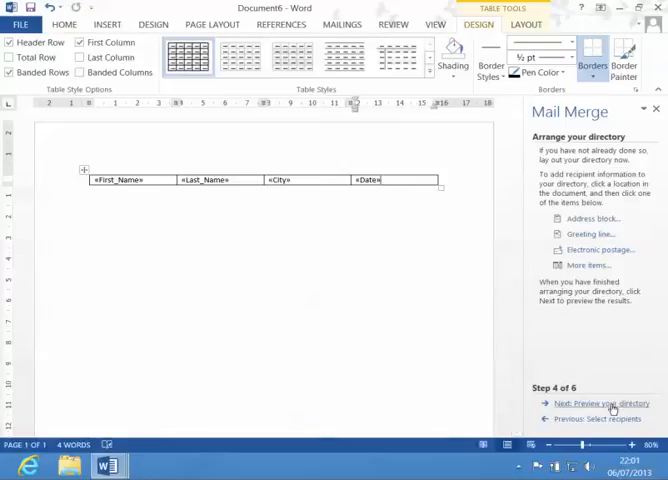
Preview the directory with recipient data, then merge all records into a new document.
{"action": "left_click", "coordinate": [596, 404]}
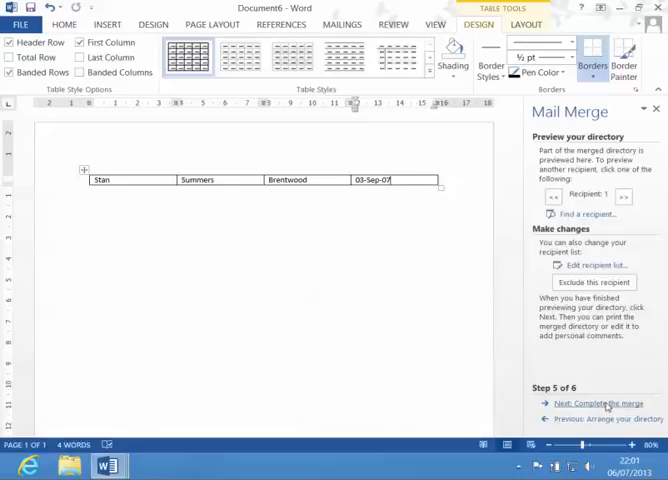
{"action": "left_click", "coordinate": [592, 404]}
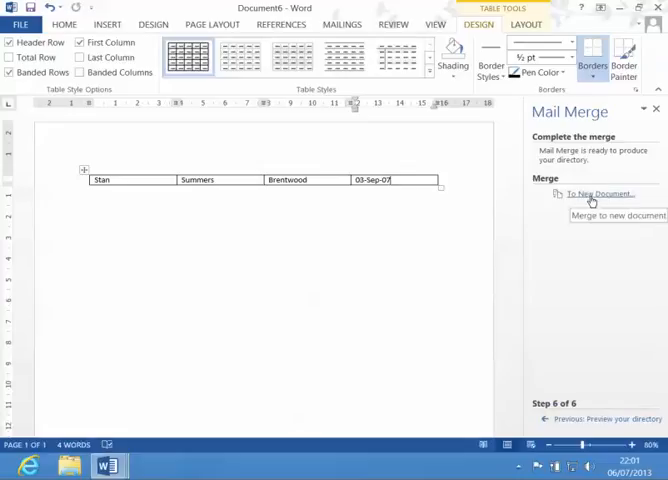
{"action": "left_click", "coordinate": [600, 194]}
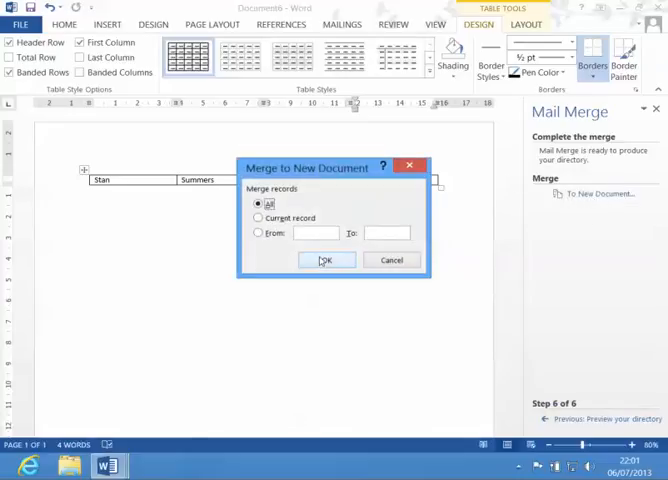
{"action": "left_click", "coordinate": [326, 260]}
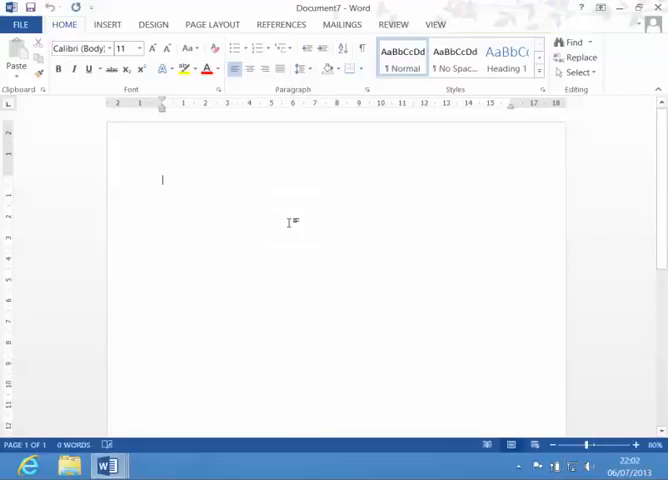
Start a new directory mail merge in the blank document using the current document.
{"action": "left_click", "coordinate": [340, 24]}
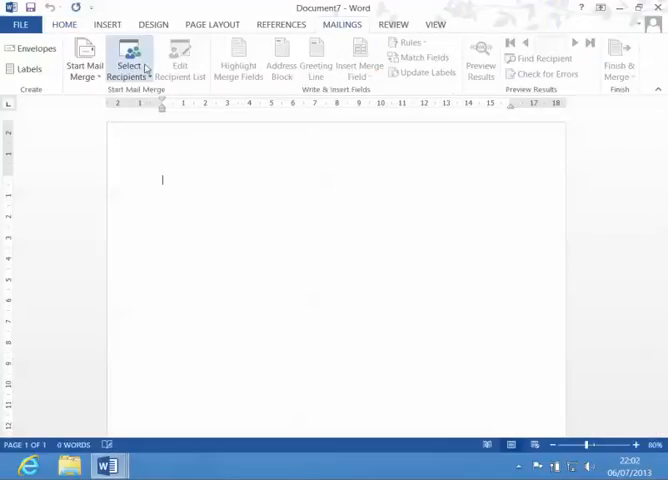
{"action": "left_click", "coordinate": [84, 58]}
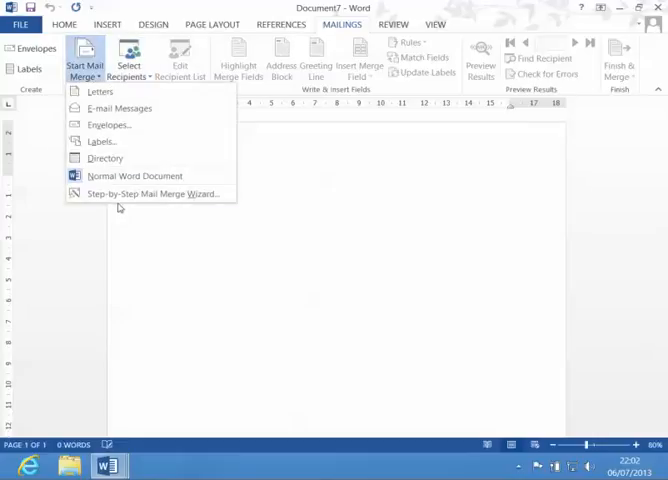
{"action": "left_click", "coordinate": [152, 192]}
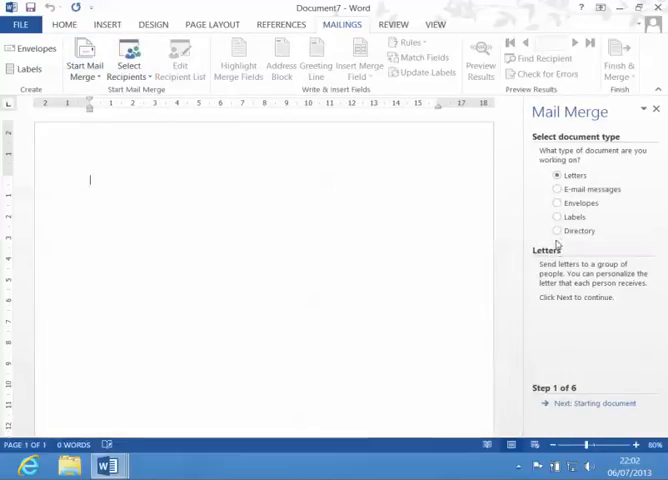
{"action": "left_click", "coordinate": [556, 232]}
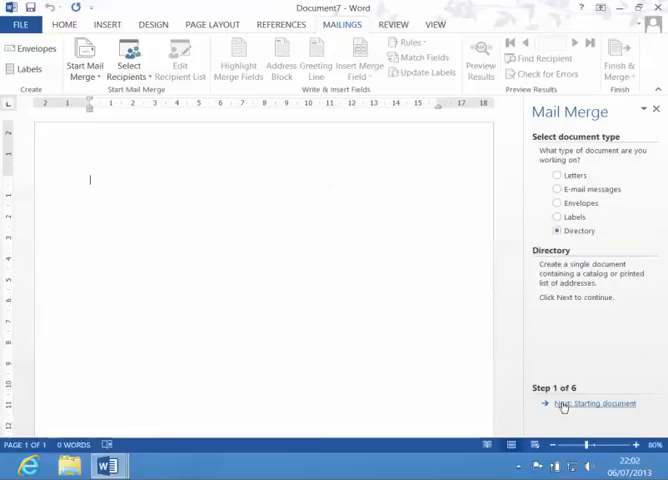
{"action": "left_click", "coordinate": [588, 404]}
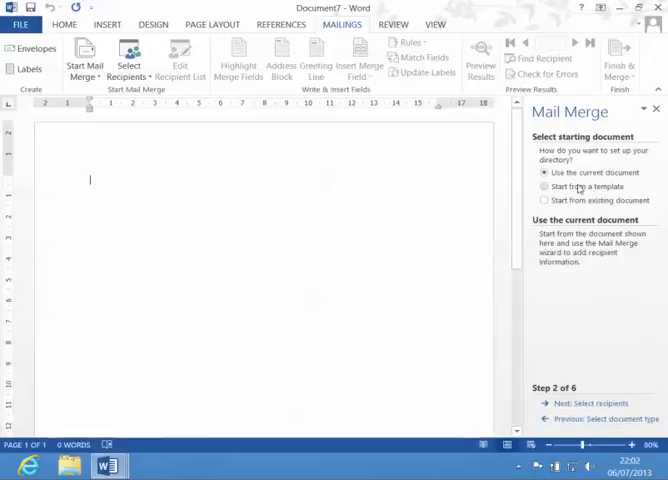
{"action": "left_click", "coordinate": [584, 404]}
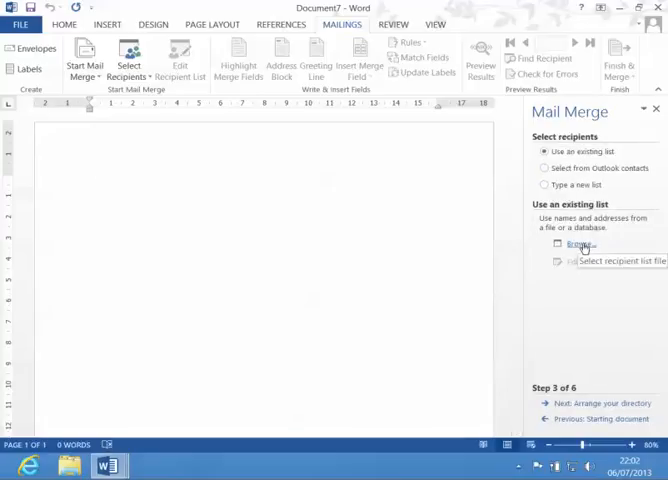
Attach the SkyDrive recipient list file and continue to arranging the directory.
{"action": "left_click", "coordinate": [580, 244]}
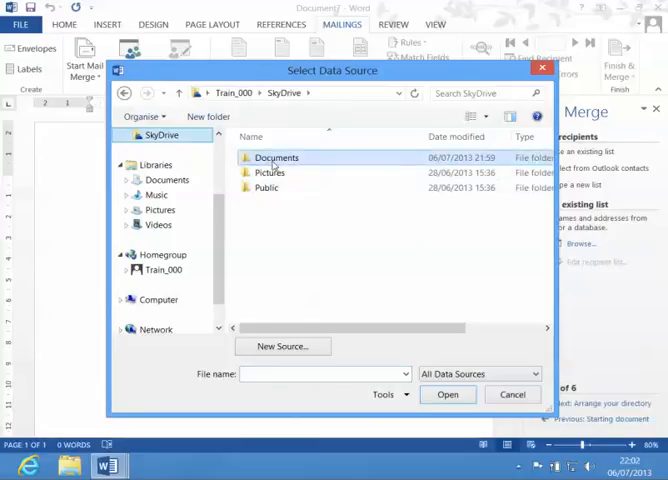
{"action": "double_click", "coordinate": [274, 156]}
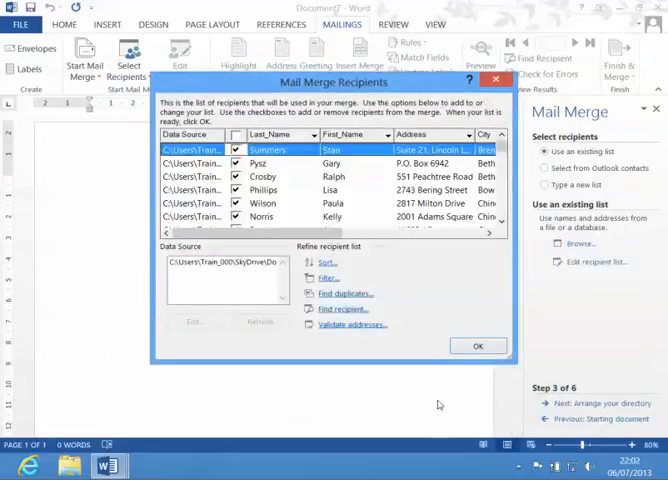
{"action": "left_click", "coordinate": [478, 344]}
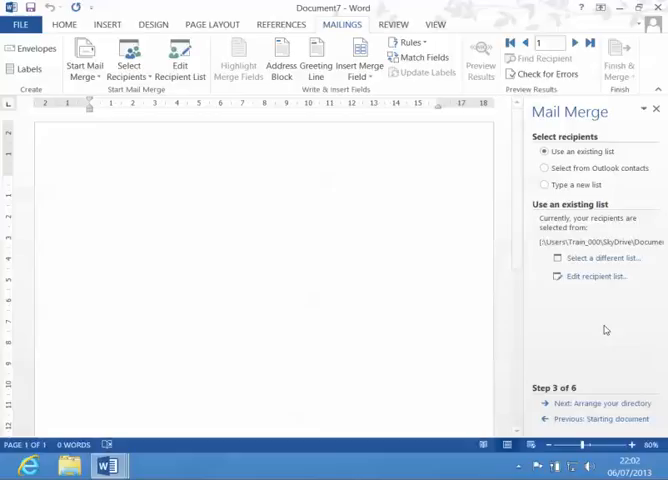
{"action": "left_click", "coordinate": [584, 404]}
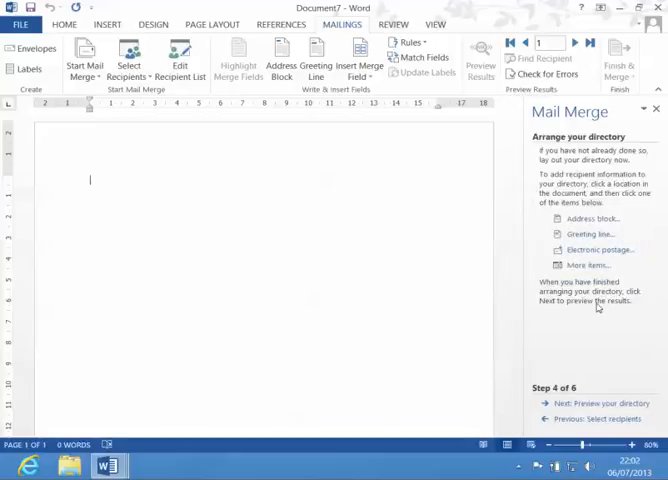
{"action": "mouse_move", "coordinate": [288, 228]}
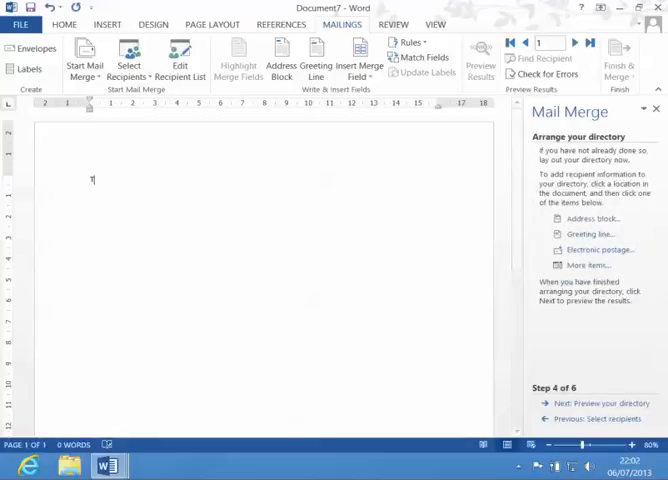
Add the heading 'Telephone List' at the top of the directory document.
{"action": "type", "text": "Telephone Li"}
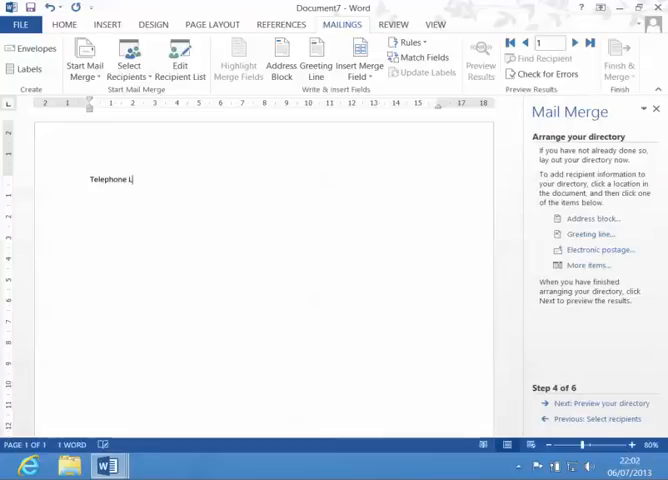
{"action": "type", "text": "st"}
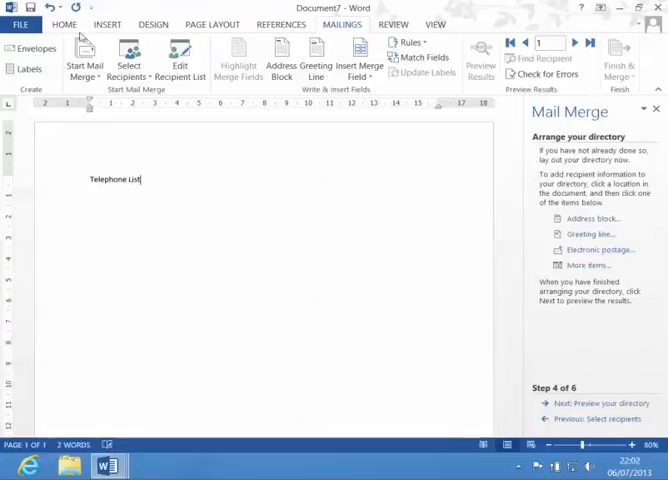
{"action": "left_click", "coordinate": [64, 24]}
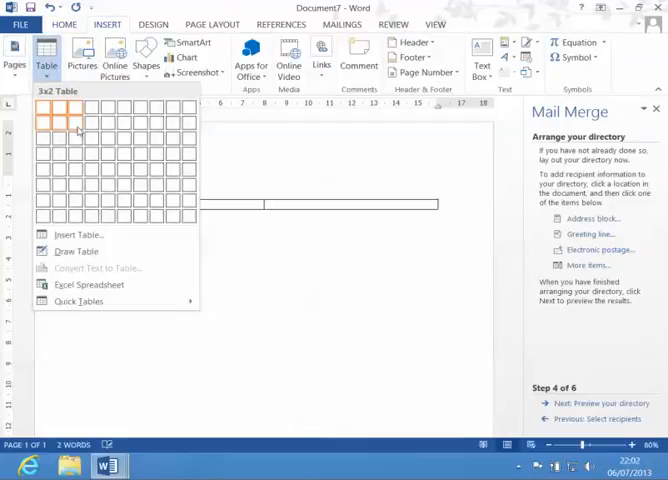
Insert a five-column table and fill its header row with First Name, Surname, City and Date.
{"action": "left_click", "coordinate": [72, 120]}
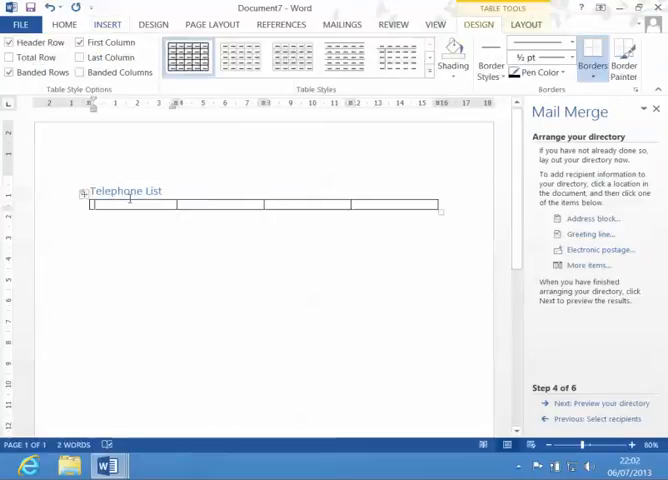
{"action": "type", "text": "First"}
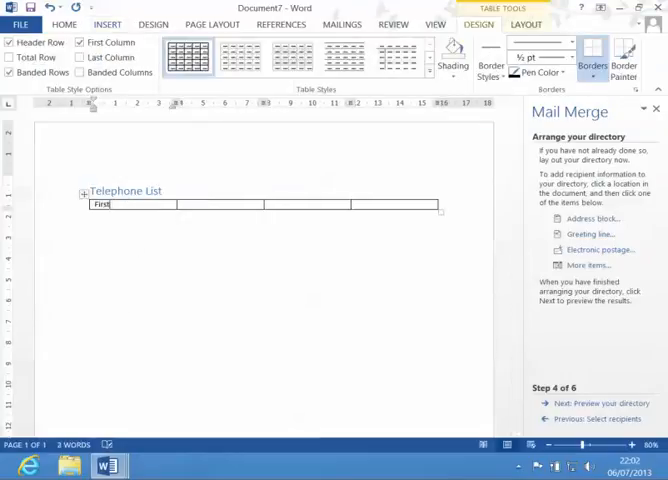
{"action": "type", "text": "Name"}
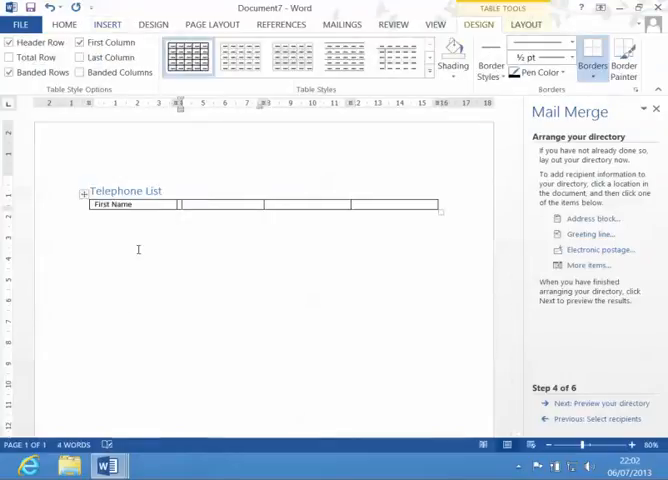
{"action": "type", "text": "Surname"}
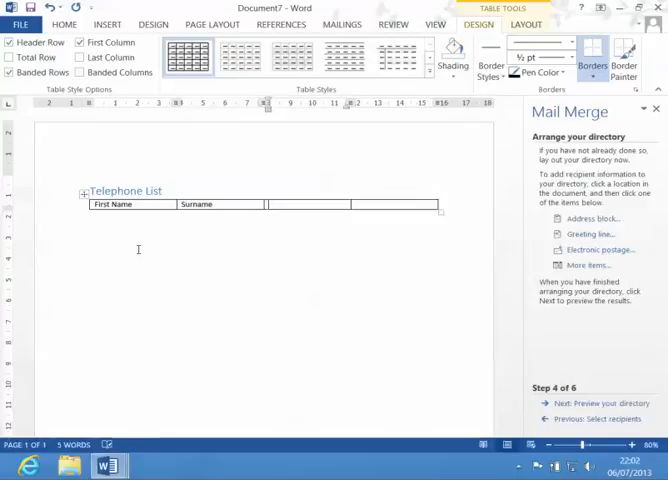
{"action": "type", "text": "City"}
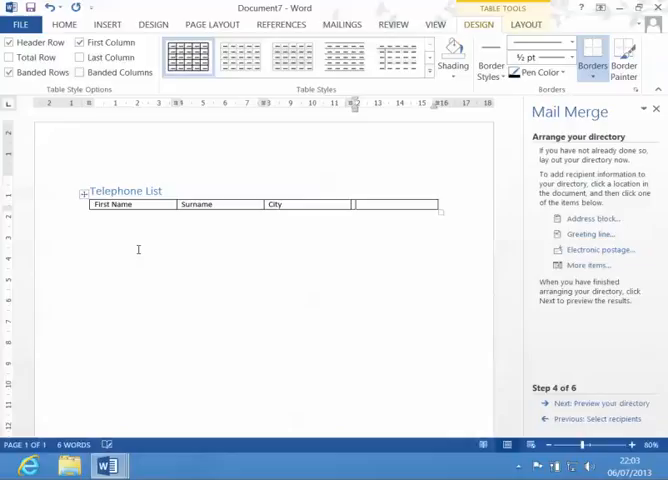
{"action": "type", "text": "Dat"}
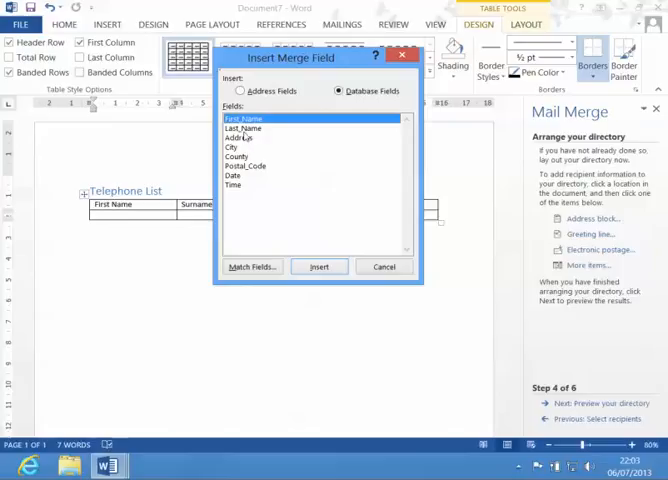
Fill the second row with the First_Name, Last_Name, City and Date merge fields.
{"action": "left_click", "coordinate": [318, 266]}
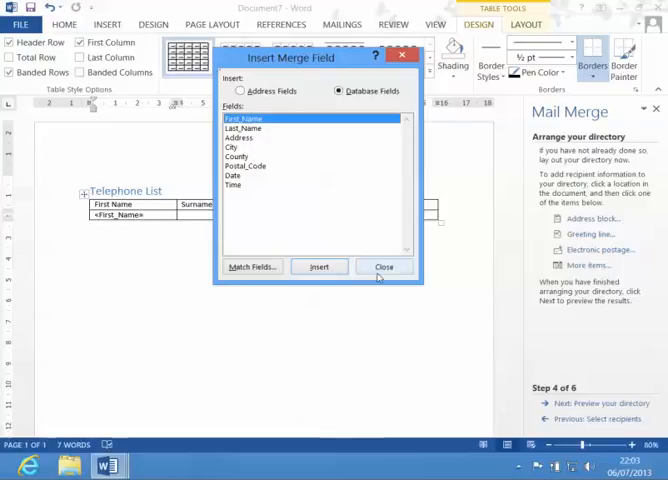
{"action": "left_click", "coordinate": [384, 266]}
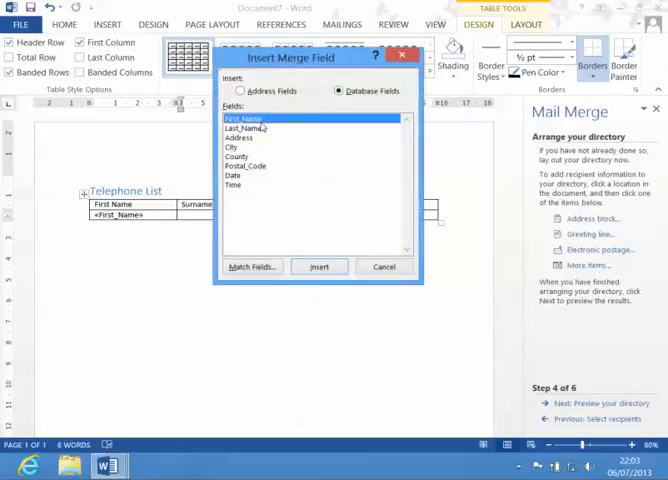
{"action": "left_click", "coordinate": [244, 128]}
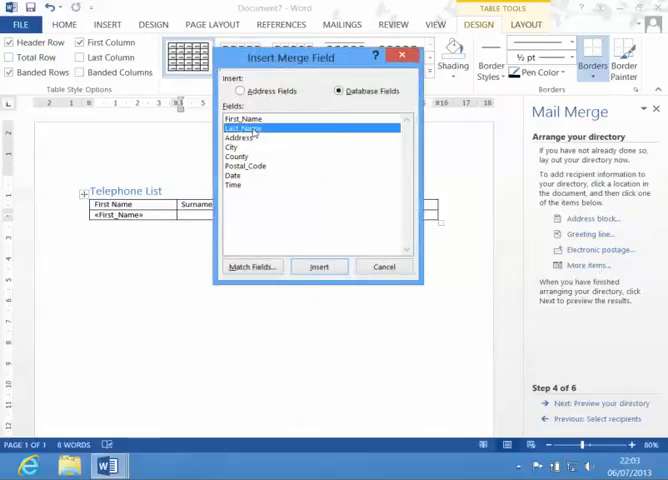
{"action": "left_click", "coordinate": [318, 266]}
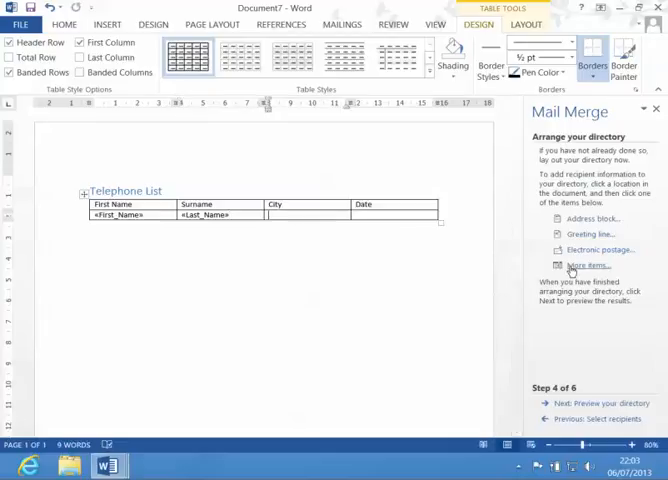
{"action": "left_click", "coordinate": [588, 264]}
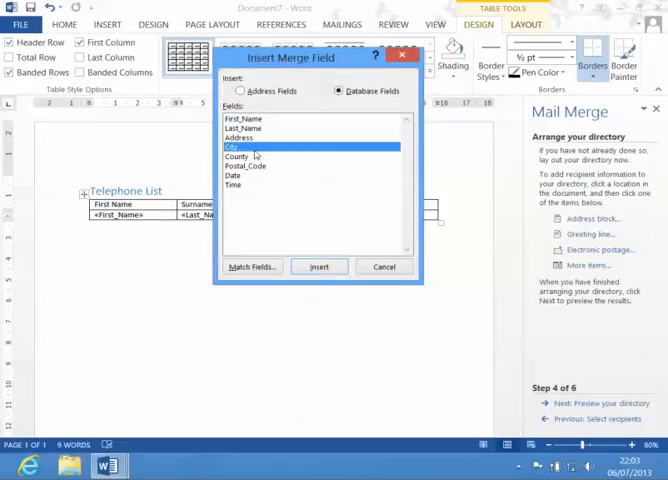
{"action": "left_click", "coordinate": [318, 266]}
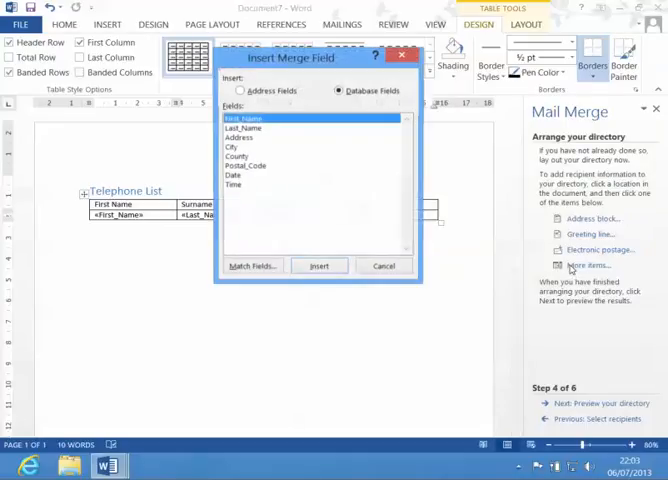
{"action": "left_click", "coordinate": [236, 184]}
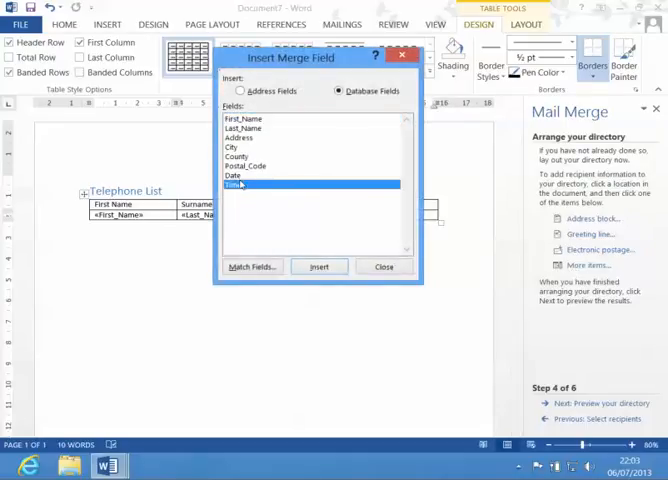
{"action": "left_click", "coordinate": [318, 266]}
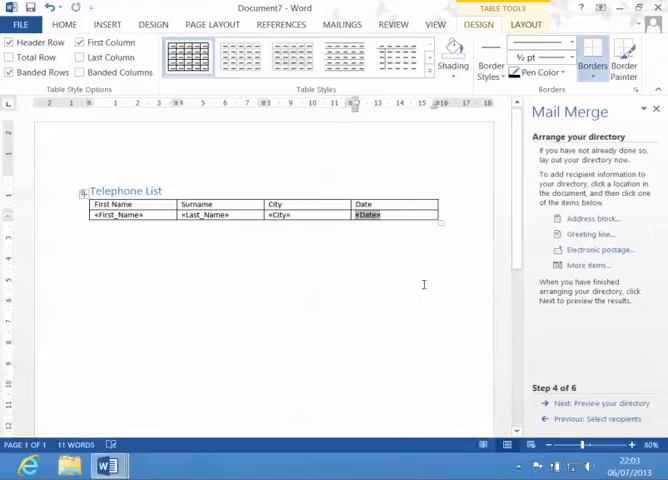
{"action": "left_click", "coordinate": [592, 404]}
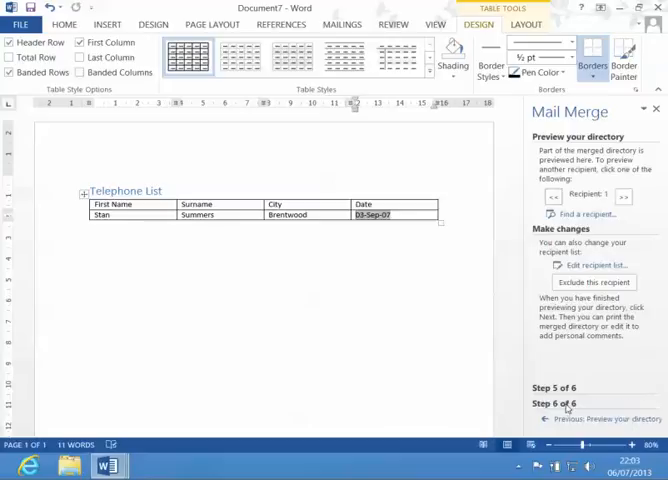
Finish the wizard and merge all directory records into a new document.
{"action": "left_click", "coordinate": [596, 192]}
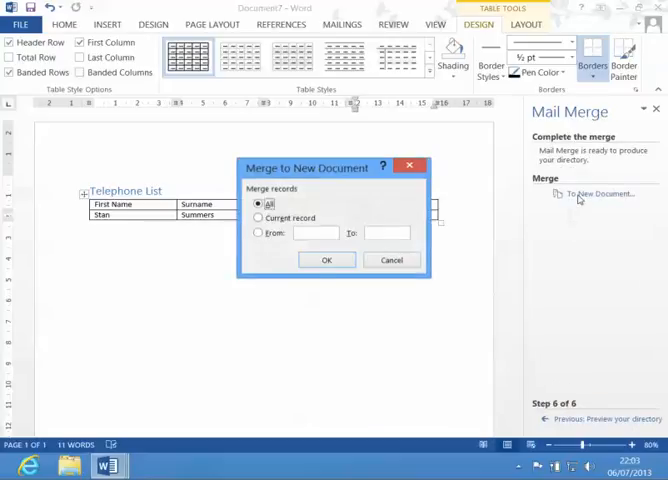
{"action": "left_click", "coordinate": [326, 260]}
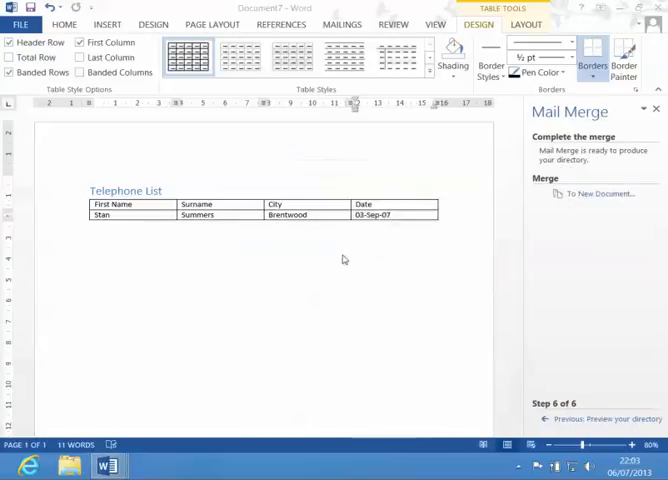
{"action": "left_click", "coordinate": [600, 194]}
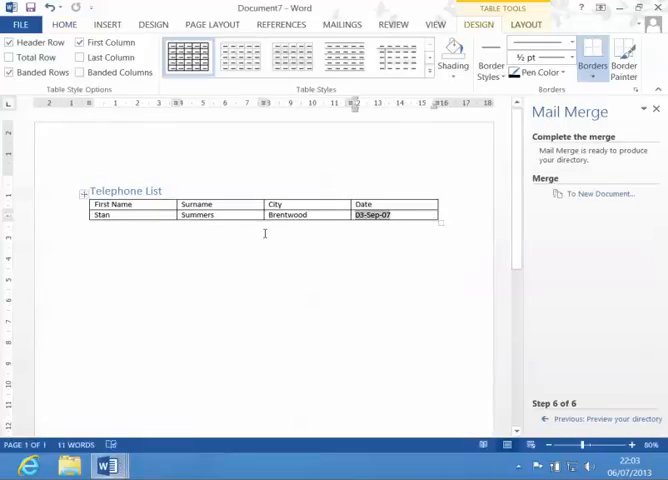
Switch to the merged Directory1 listing and fill its empty headings with City, Date and Telephone.
{"action": "left_click", "coordinate": [108, 464]}
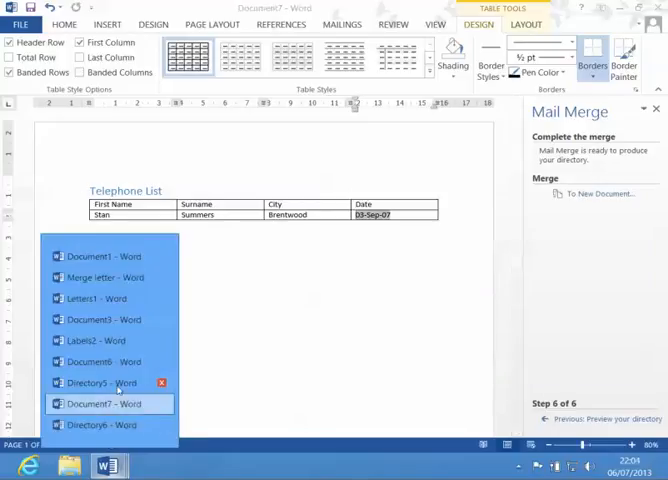
{"action": "left_click", "coordinate": [96, 382]}
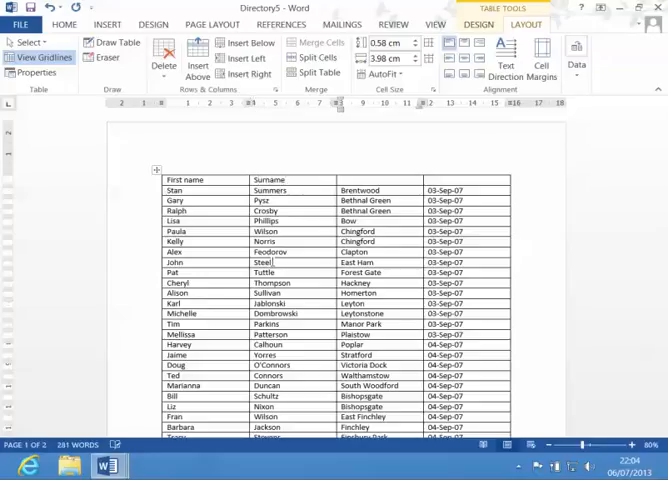
{"action": "type", "text": "City"}
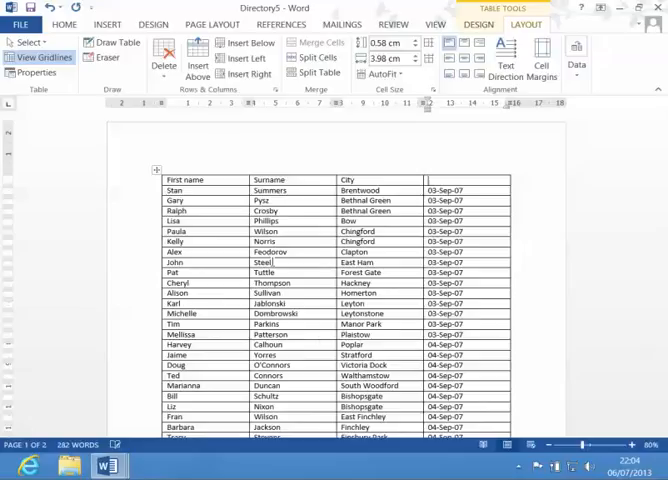
{"action": "type", "text": "Date"}
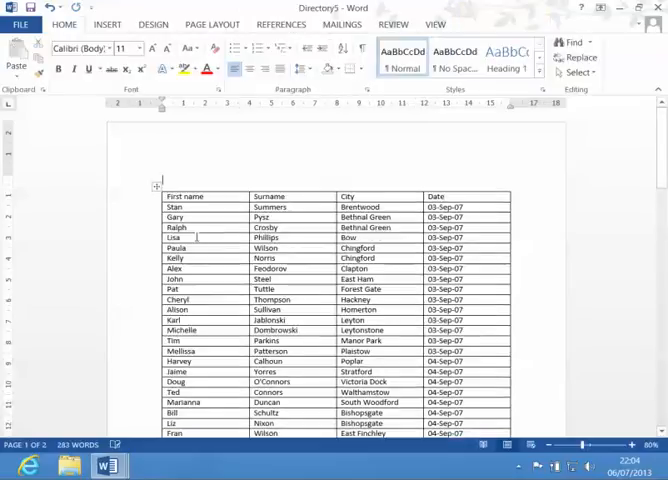
{"action": "type", "text": "Telepho"}
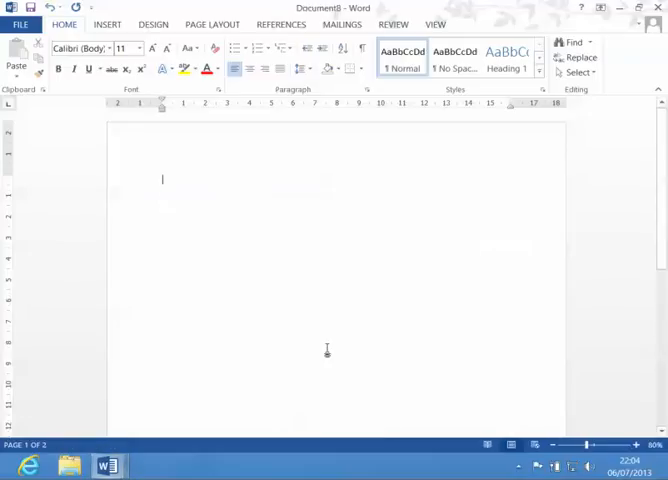
Write the Catalogue heading, 'Catalogue number:' and 'Description' labels on separate lines.
{"action": "type", "text": "Cat"}
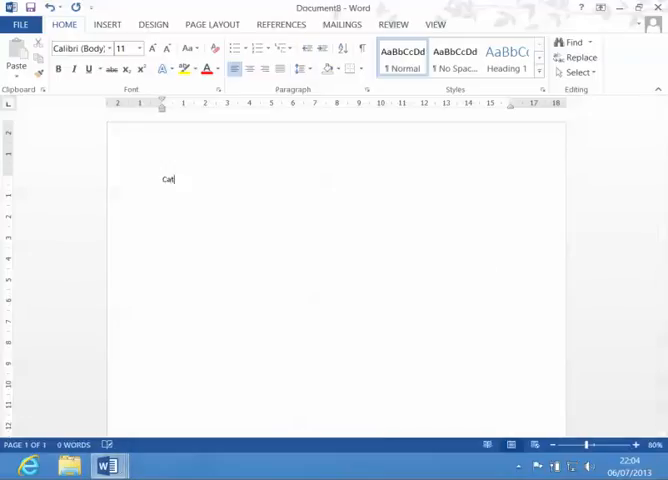
{"action": "type", "text": "alogy"}
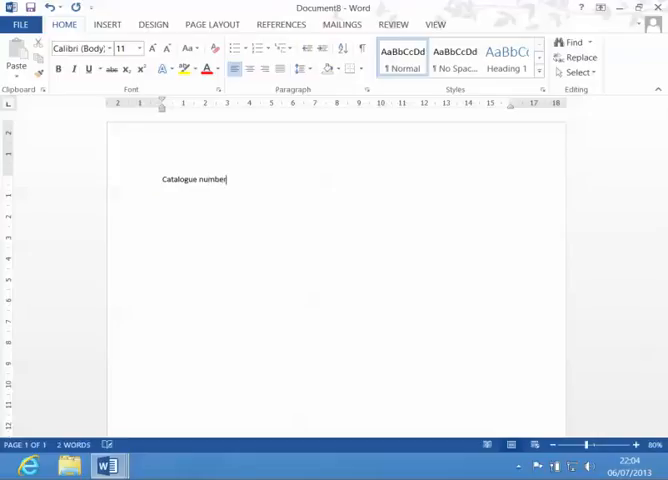
{"action": "type", "text": ":"}
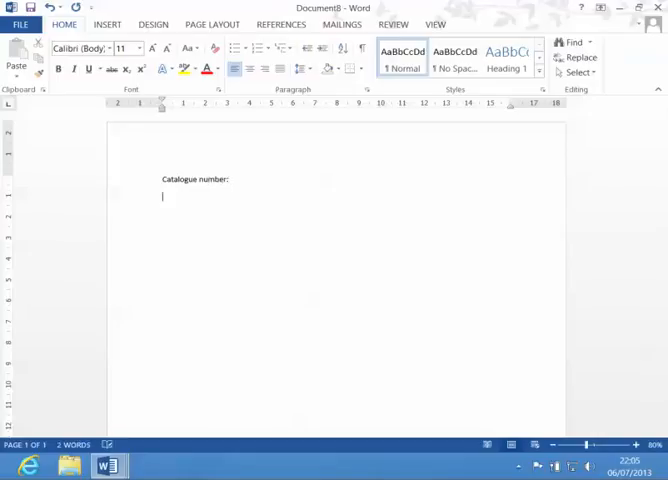
{"action": "type", "text": "descr"}
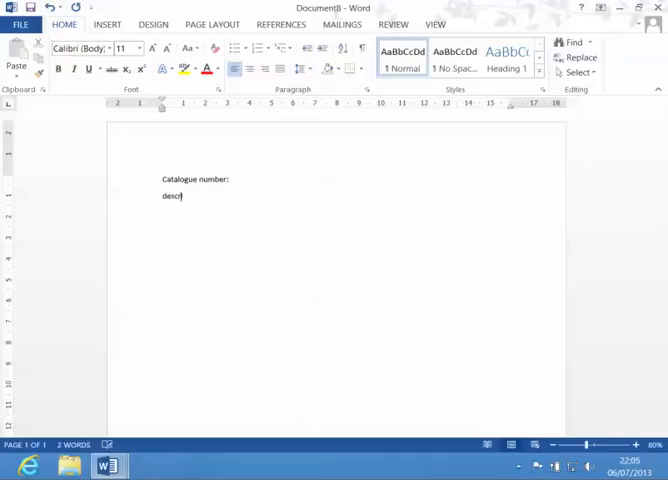
{"action": "key", "text": "enter"}
{"action": "type", "text": "Cata"}
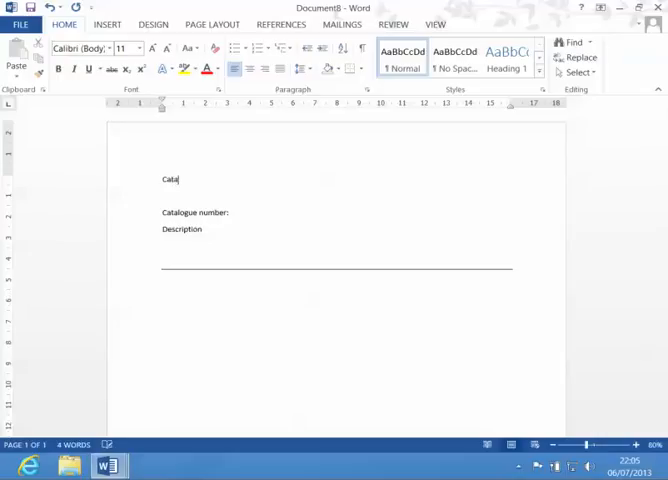
Complete the word Catalogue and style it as Heading 1.
{"action": "type", "text": "logue"}
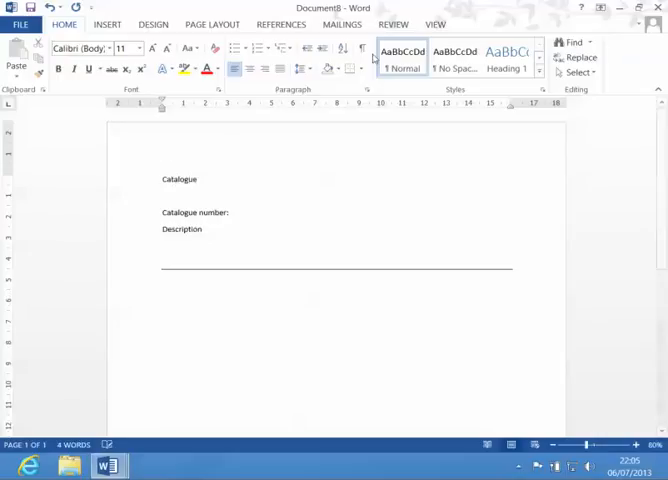
{"action": "left_click", "coordinate": [508, 60]}
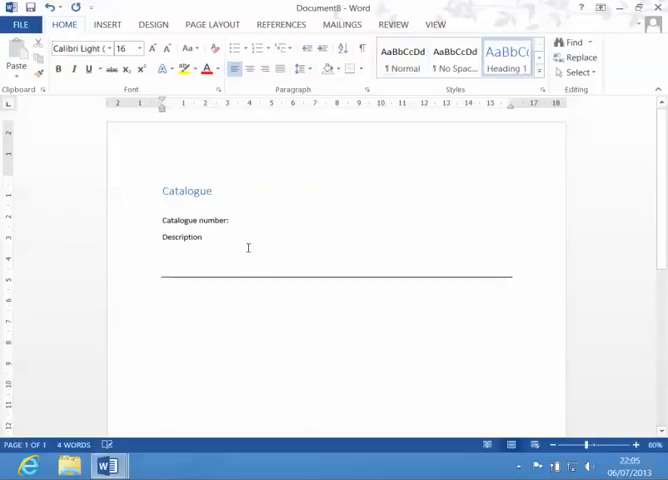